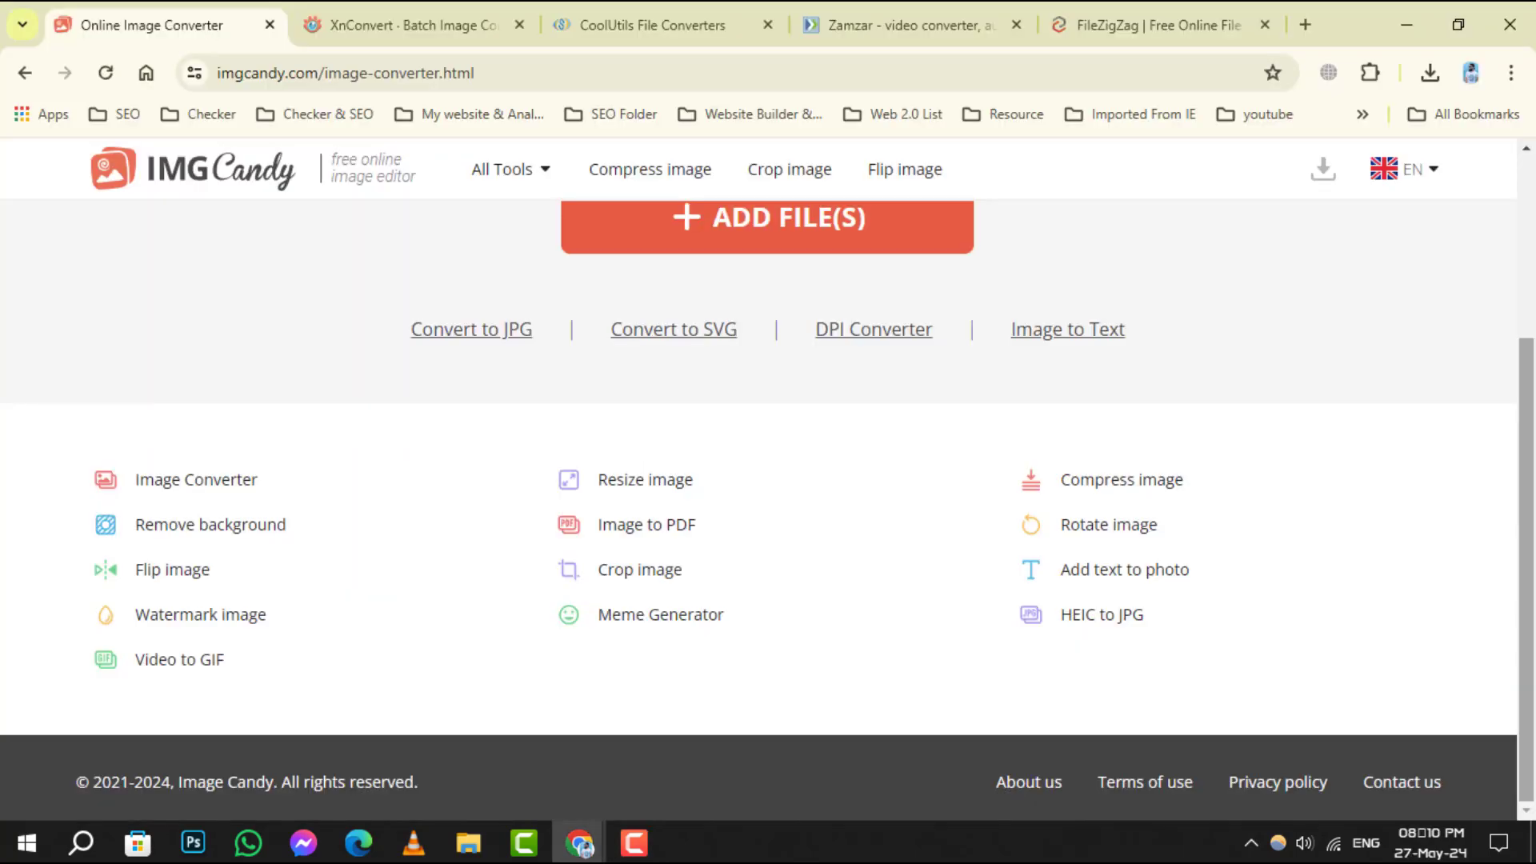
Scroll through the Image Candy converter page and its image tool list.
{"action": "scroll", "scroll_direction": "up", "scroll_amount": 3}
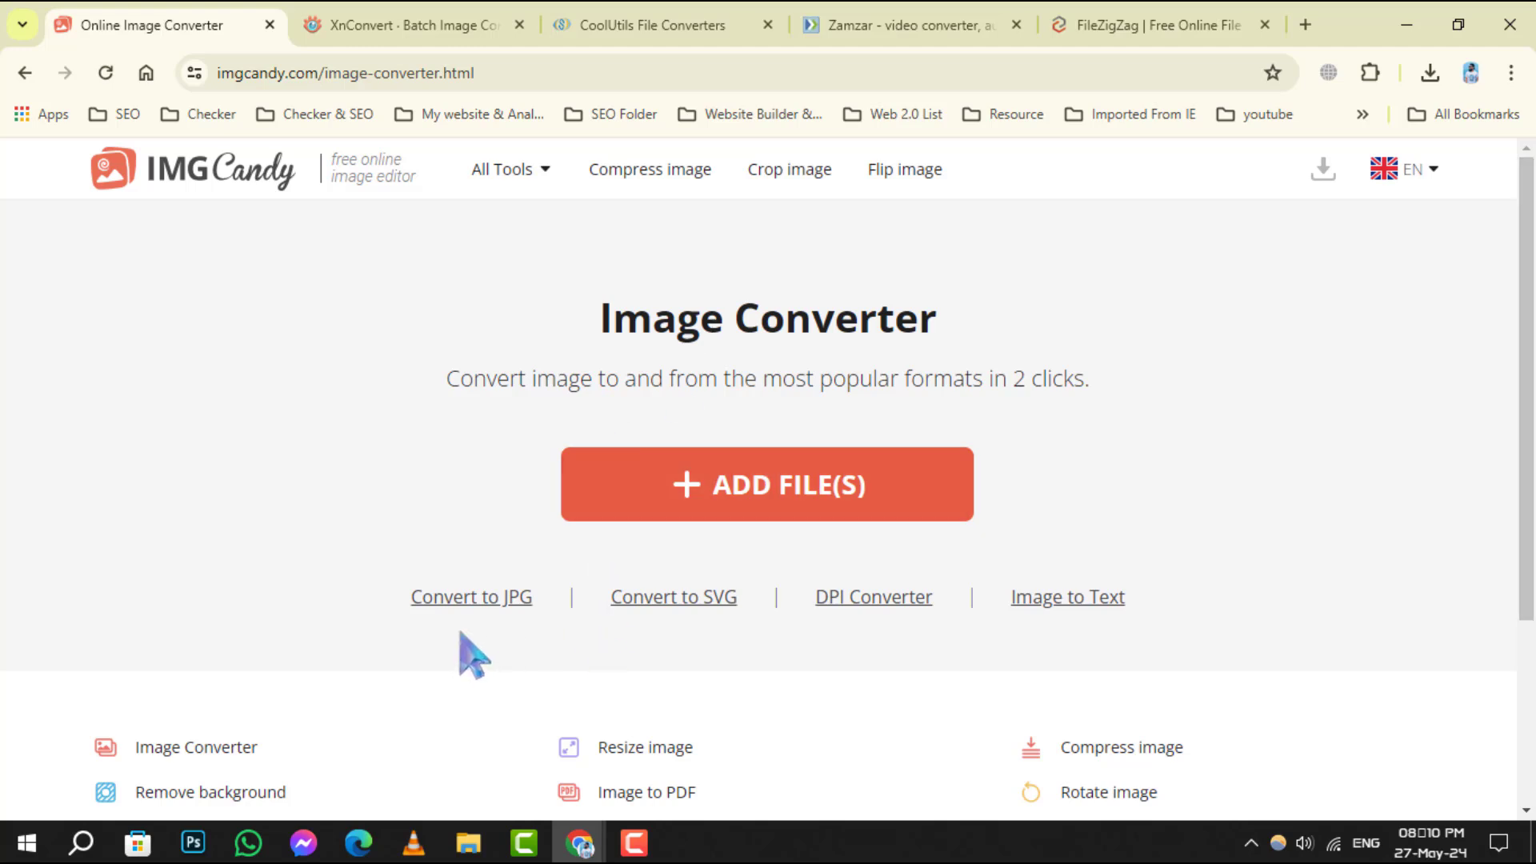
{"action": "mouse_move", "coordinate": [1227, 615]}
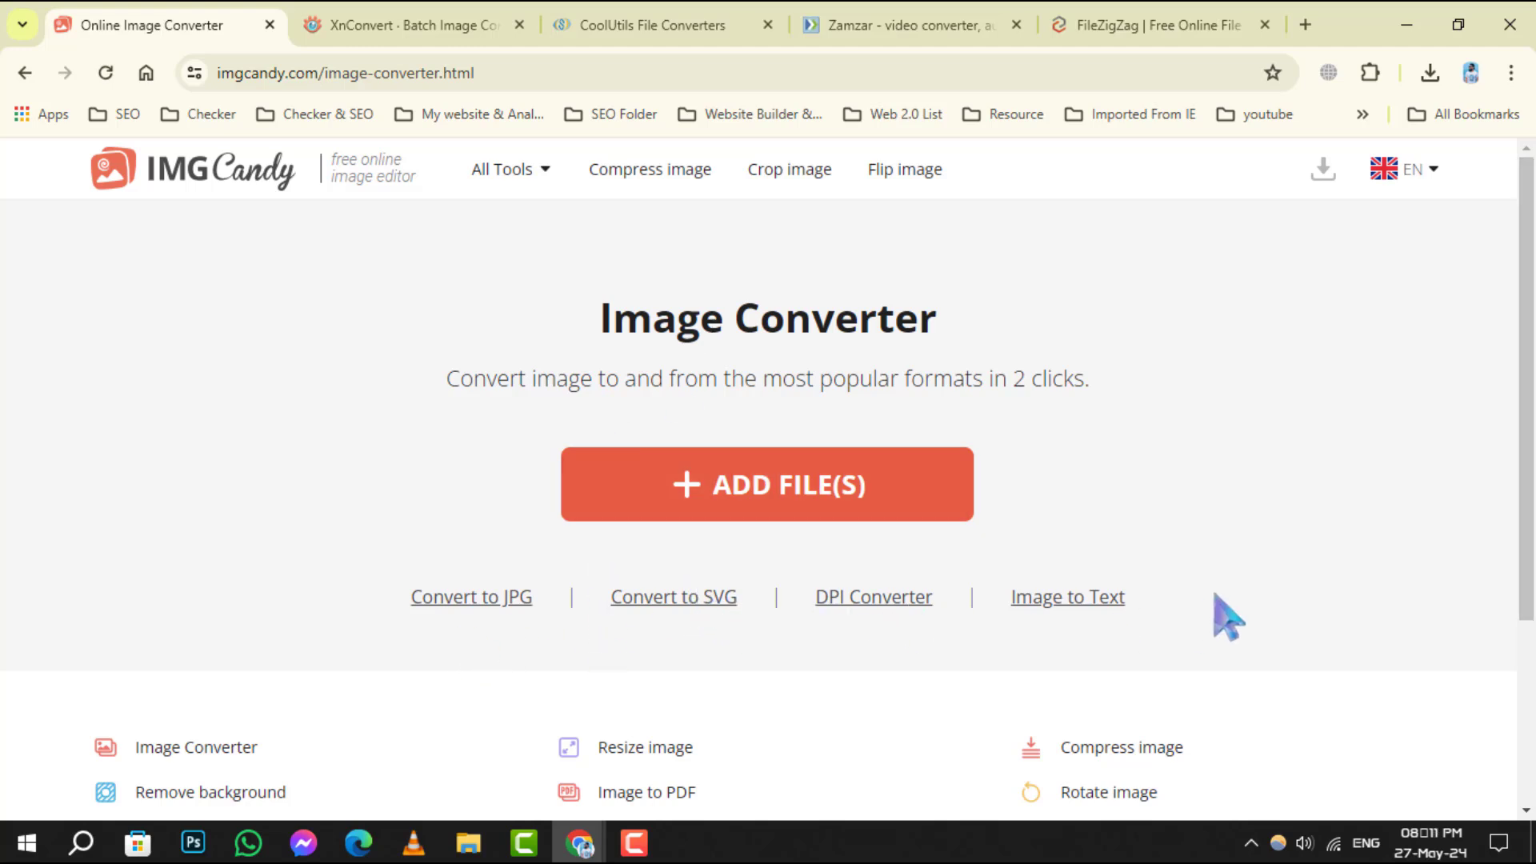
{"action": "scroll", "scroll_direction": "down", "scroll_amount": 3}
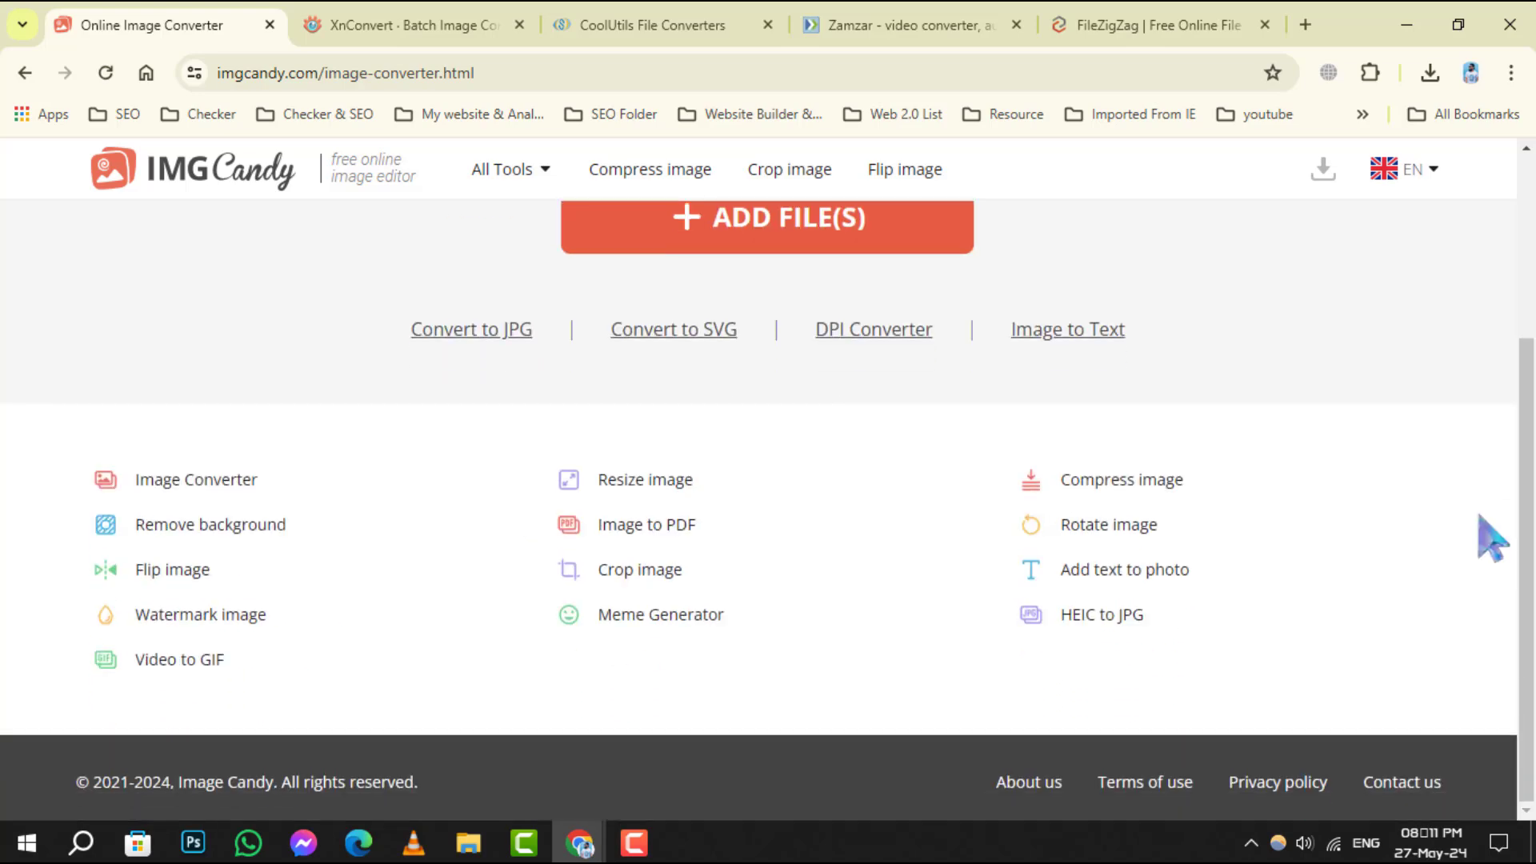
{"action": "mouse_move", "coordinate": [853, 635]}
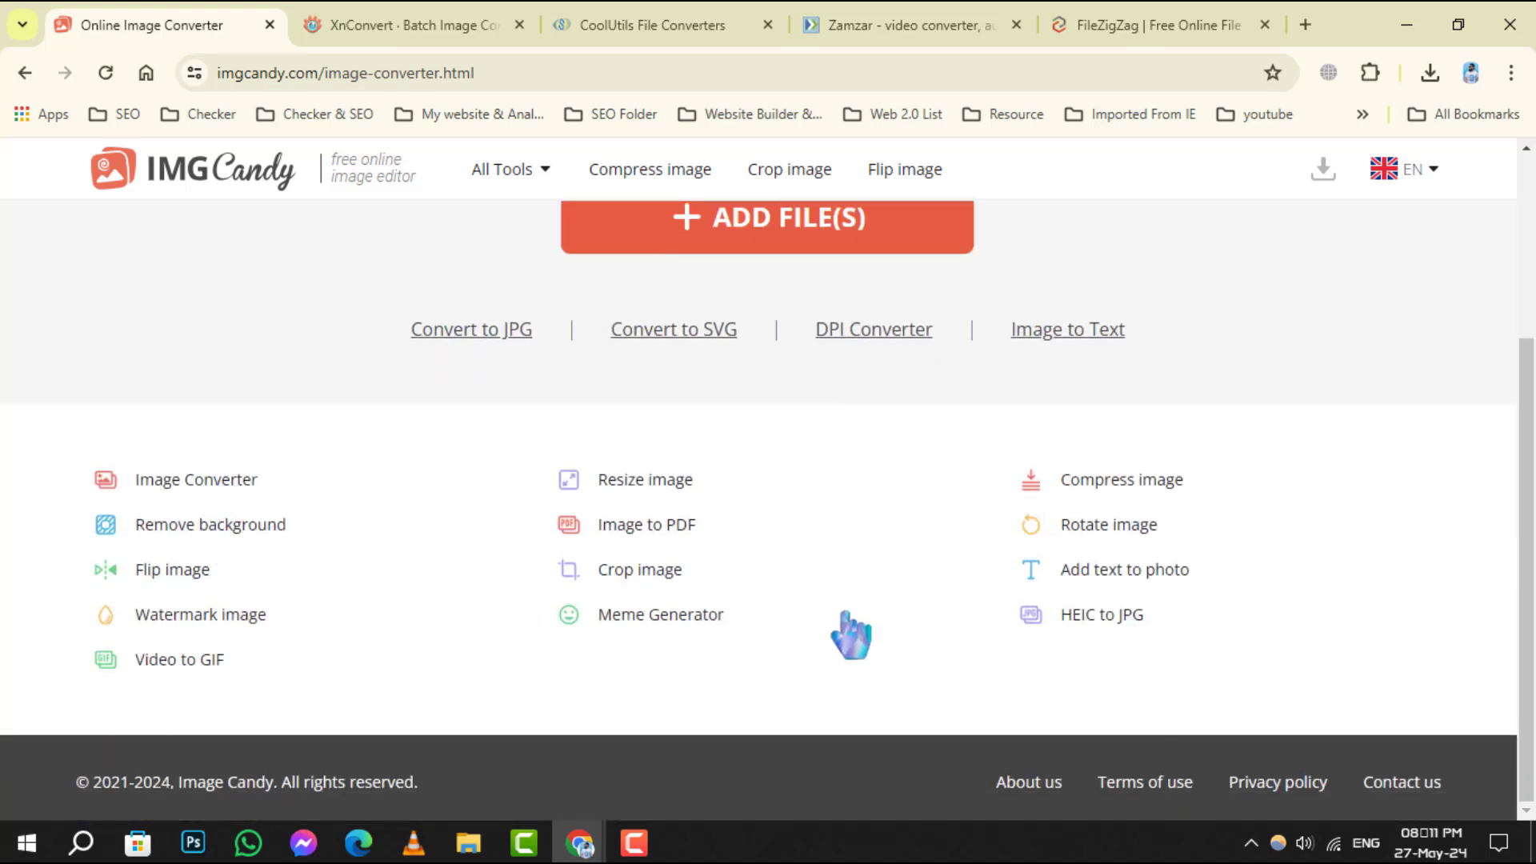
{"action": "scroll", "scroll_direction": "up", "scroll_amount": 3}
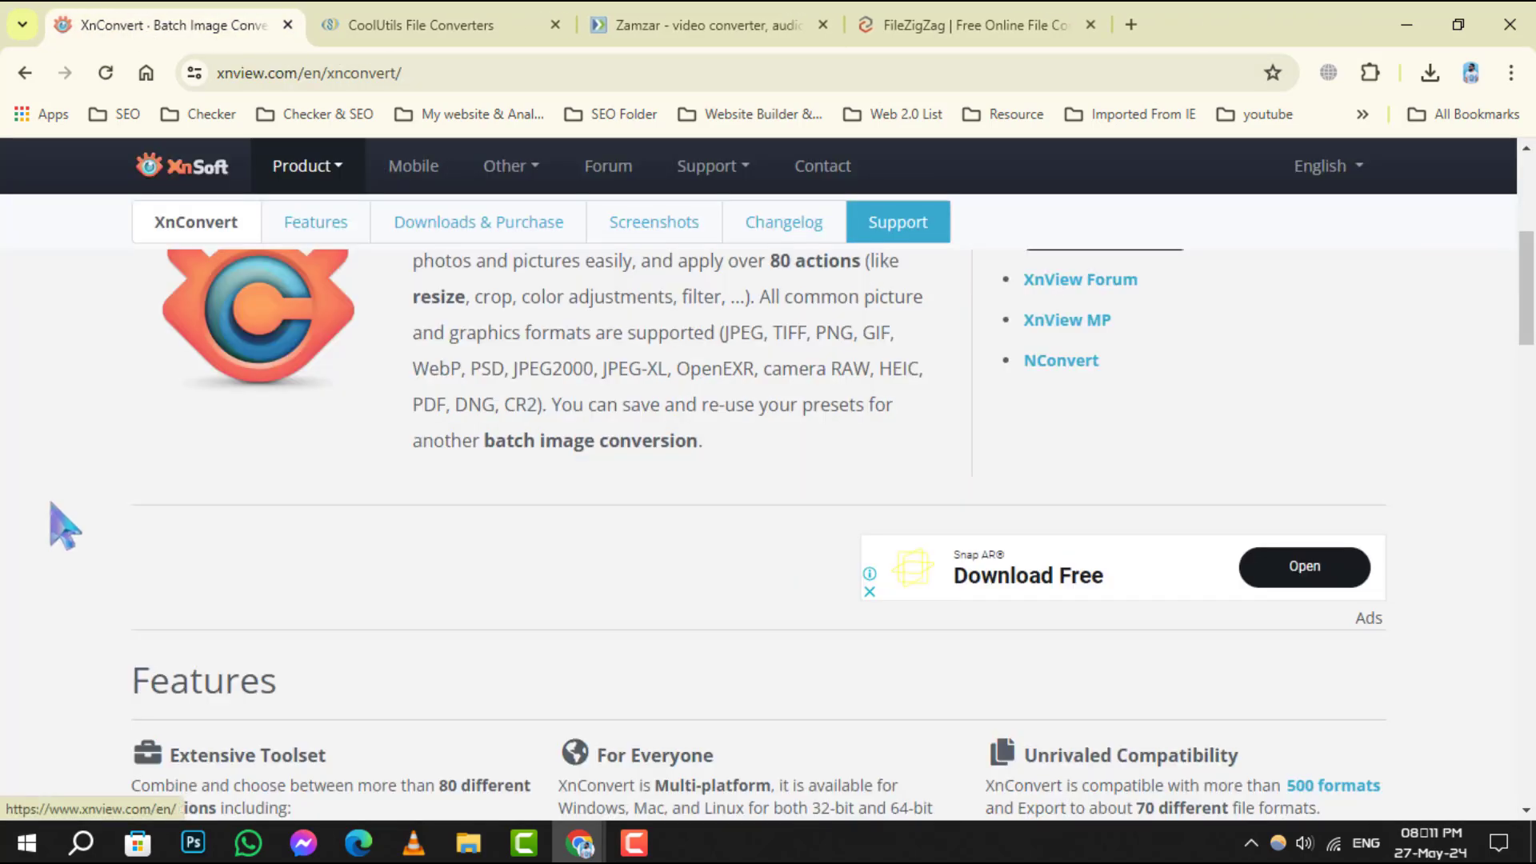
Review XnConvert's features and license pricing table, then close its tab to reveal CoolUtils.
{"action": "scroll", "scroll_direction": "up", "scroll_amount": 3}
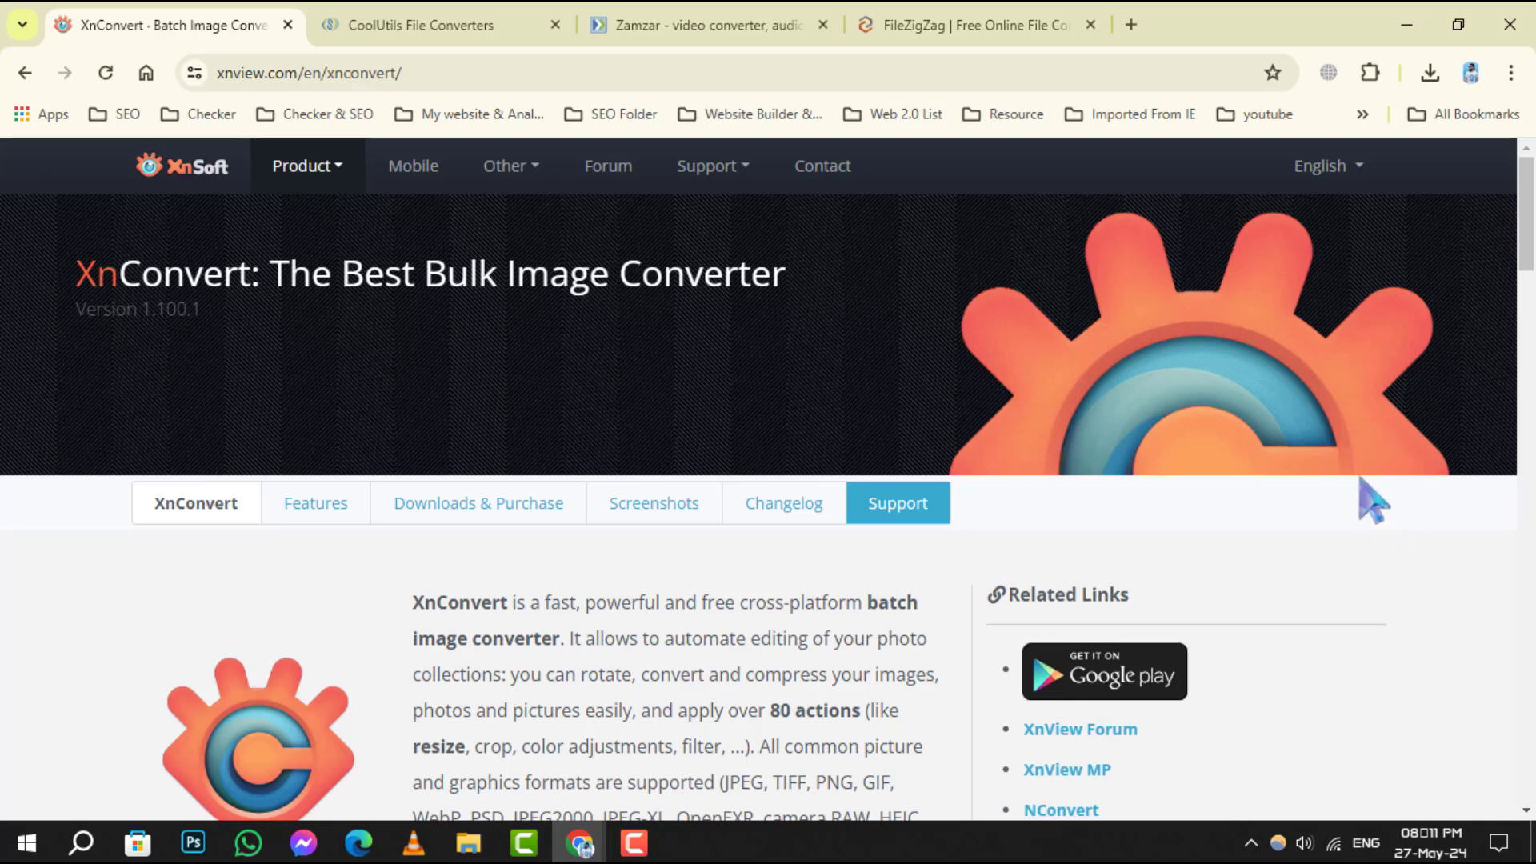
{"action": "scroll", "scroll_direction": "down", "scroll_amount": 3}
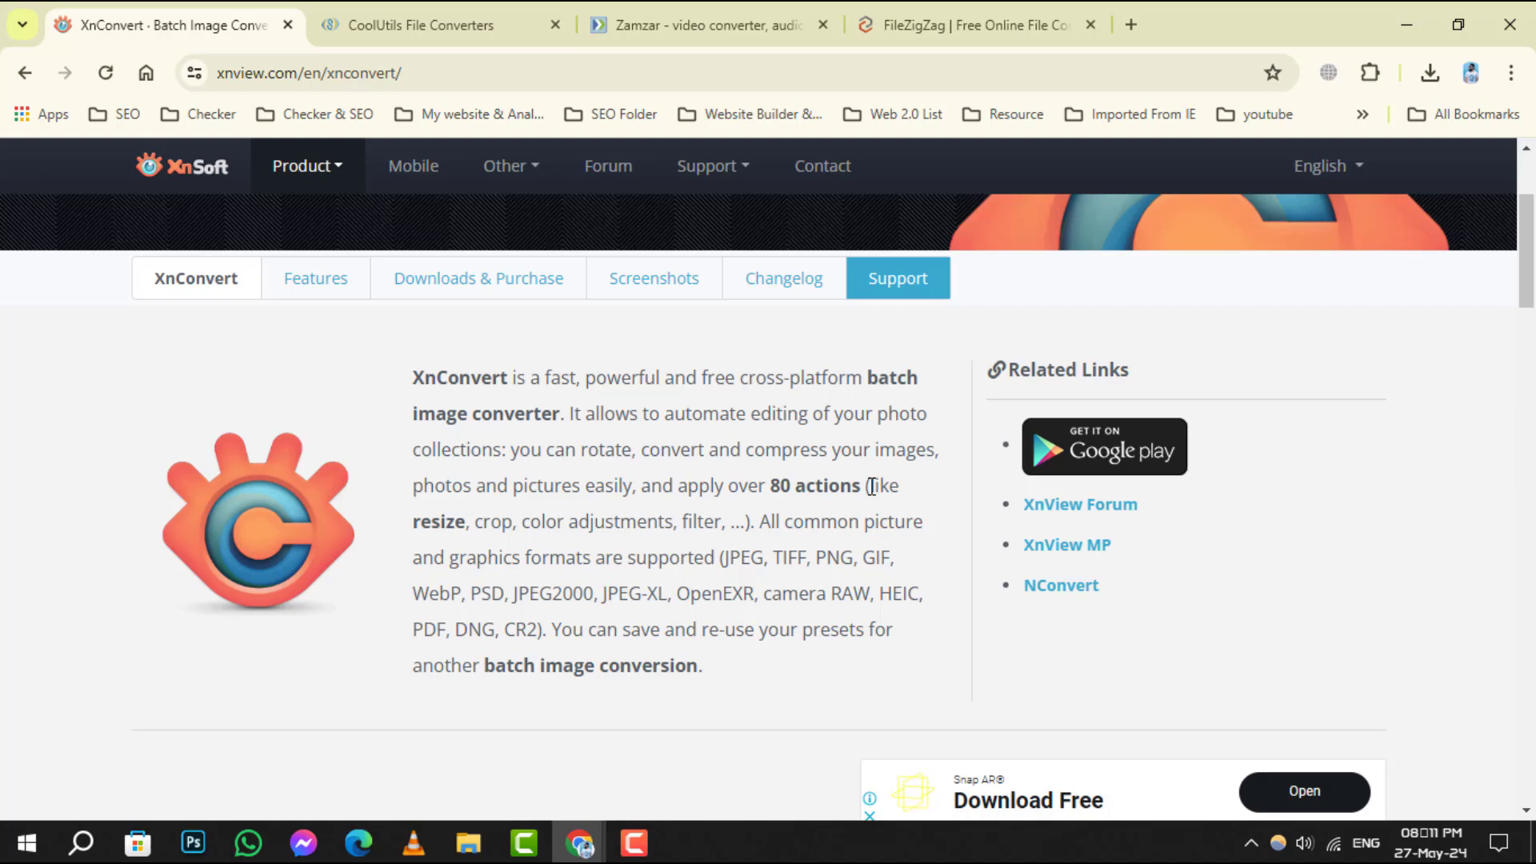
{"action": "left_click", "coordinate": [315, 277]}
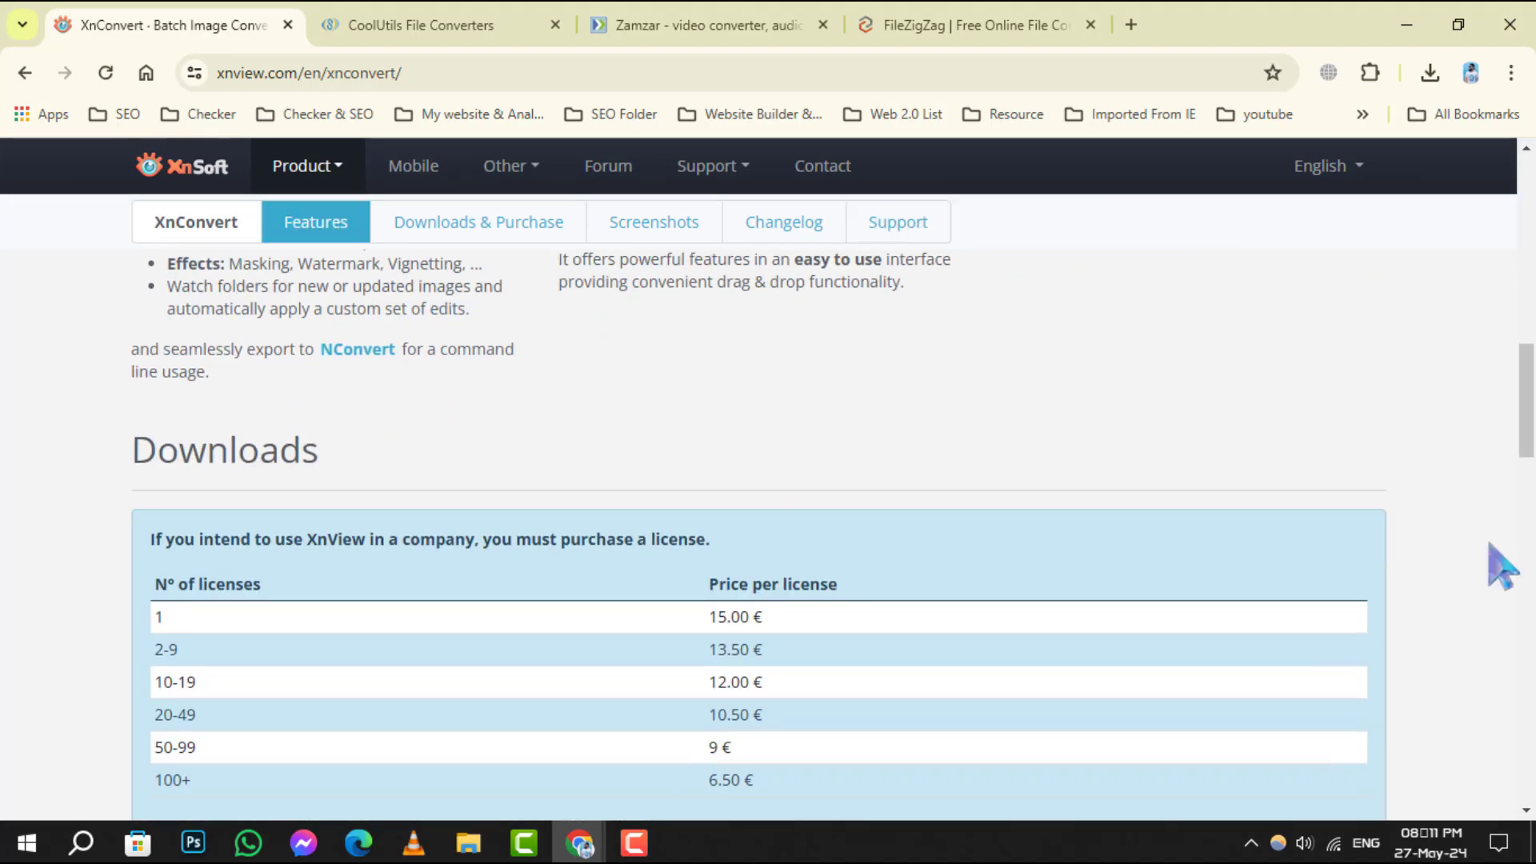
{"action": "left_click", "coordinate": [479, 221]}
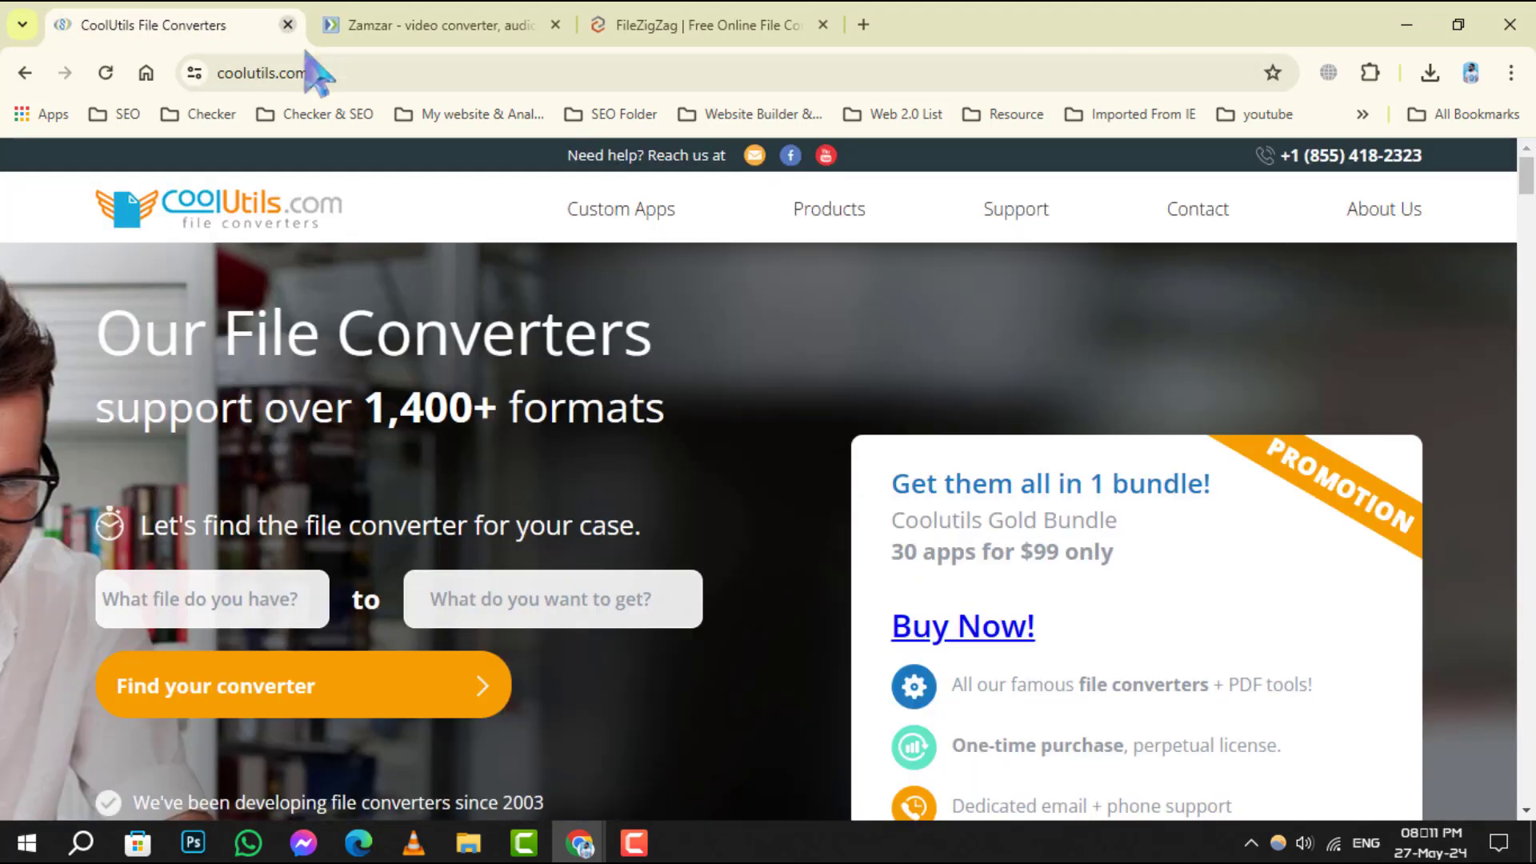
Scroll down the CoolUtils homepage through its product list and supported-formats section.
{"action": "scroll", "scroll_direction": "down", "scroll_amount": 3}
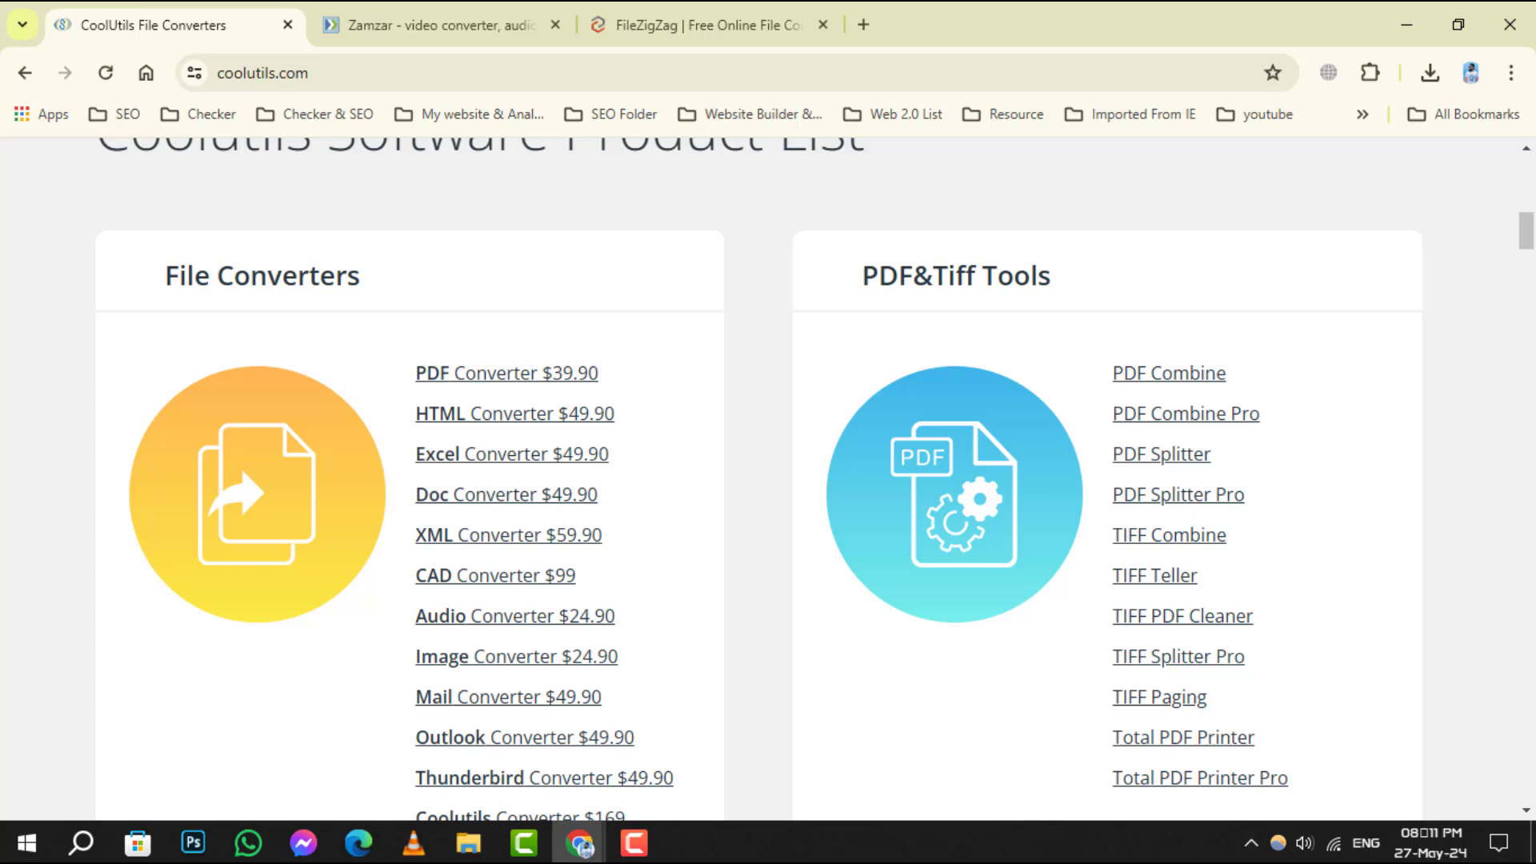
{"action": "scroll", "scroll_direction": "down", "scroll_amount": 3}
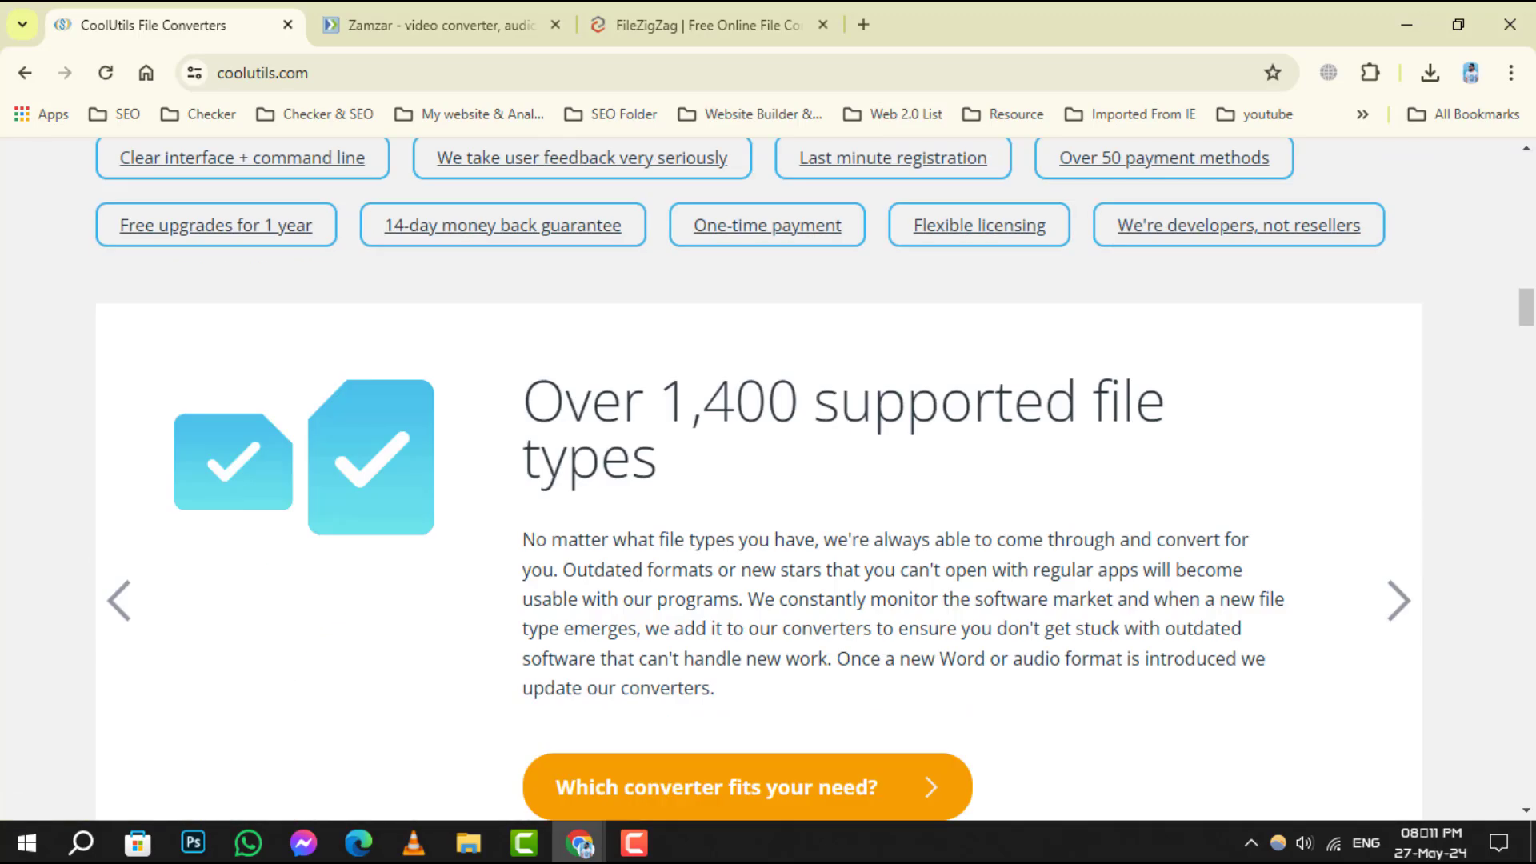
{"action": "scroll", "scroll_direction": "down", "scroll_amount": 3}
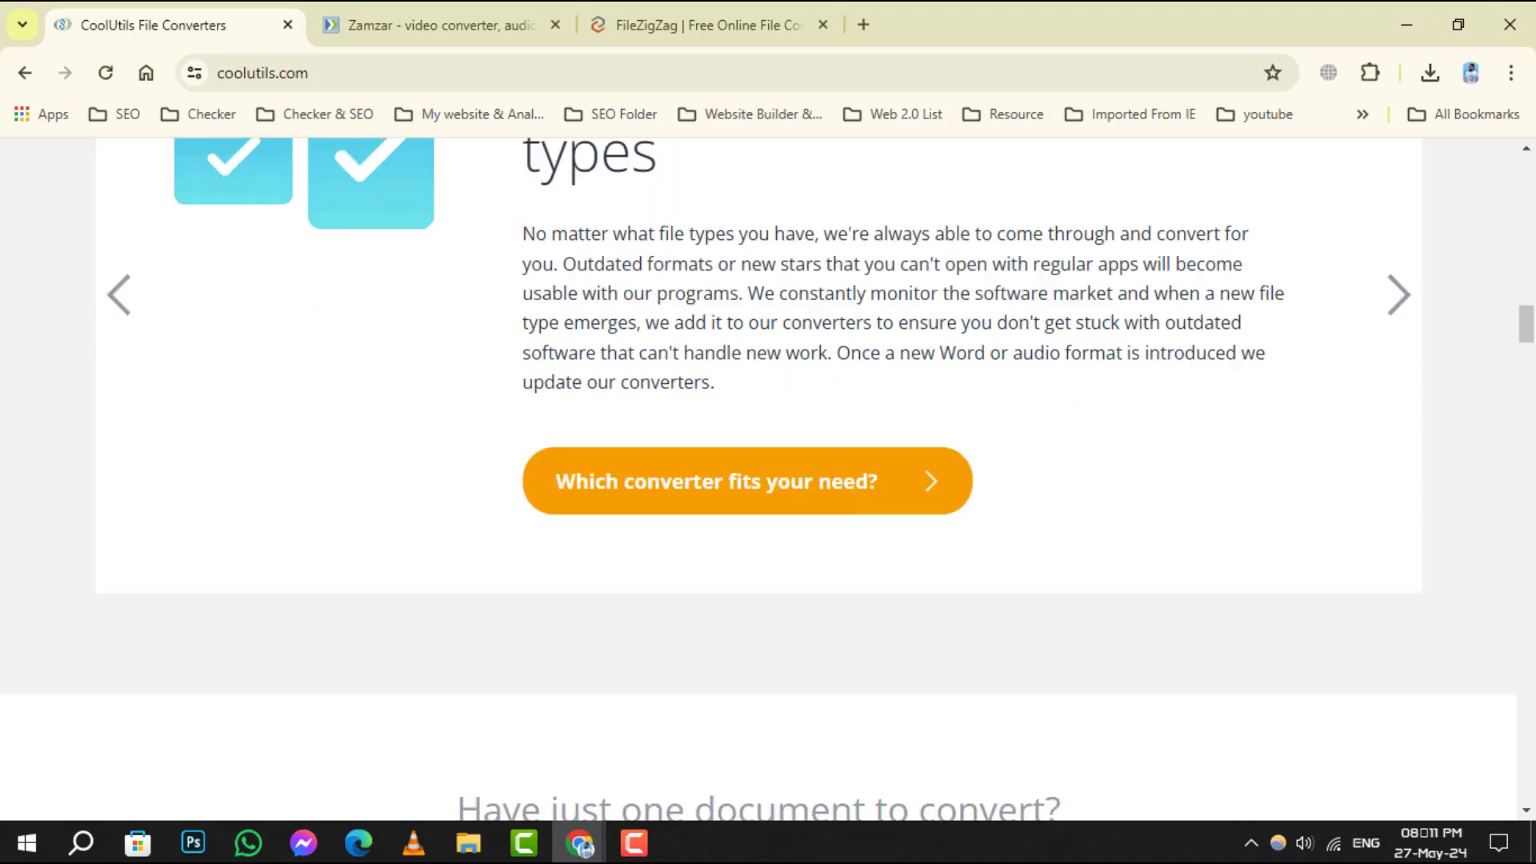
{"action": "scroll", "scroll_direction": "down", "scroll_amount": 3}
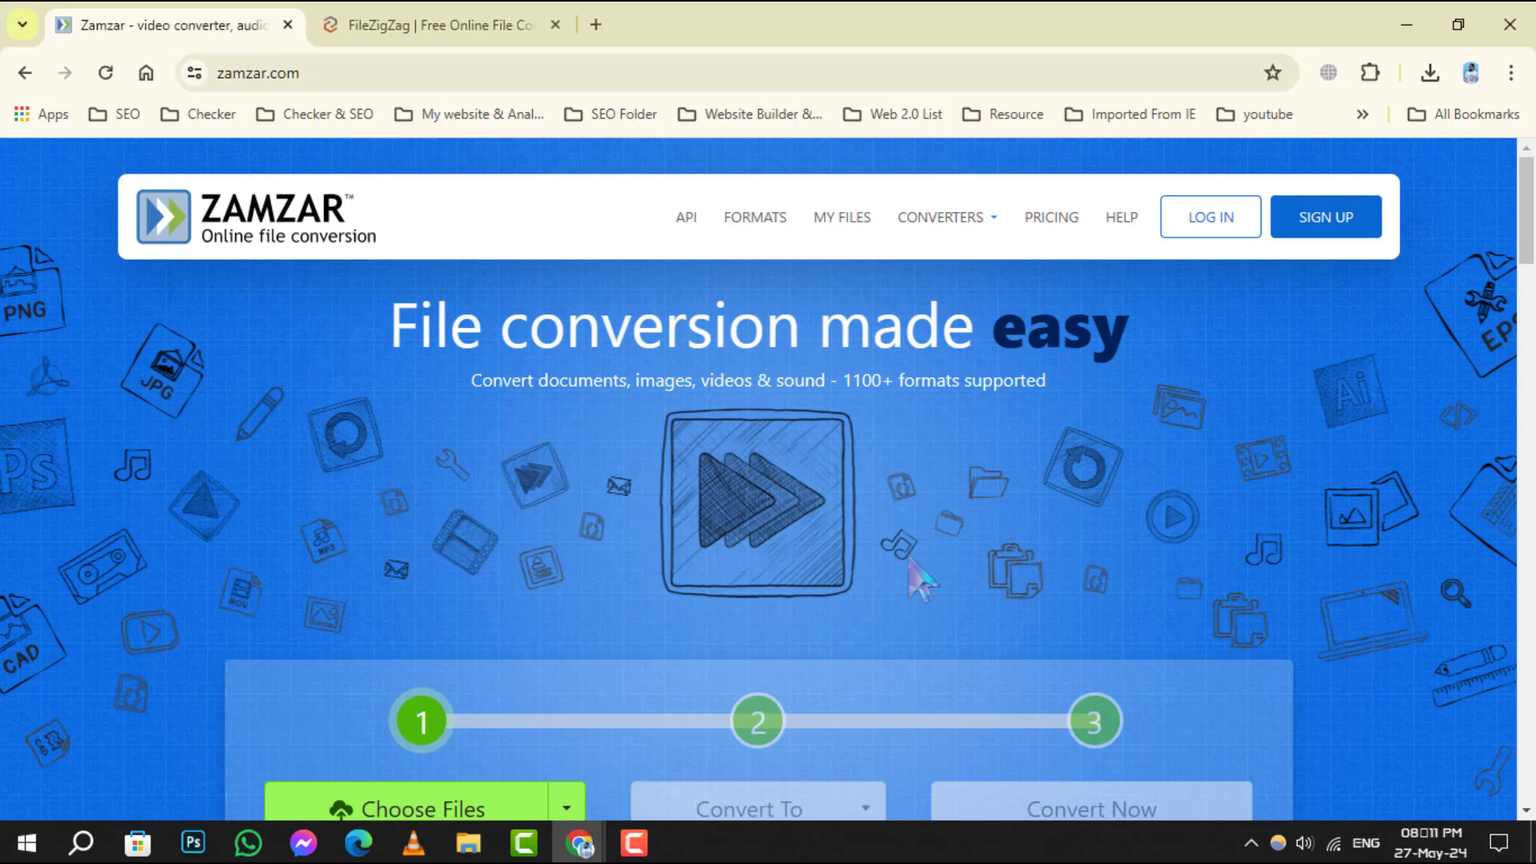
Scroll down Zamzar's homepage past the conversion steps to the popular image converters.
{"action": "scroll", "scroll_direction": "down", "scroll_amount": 3}
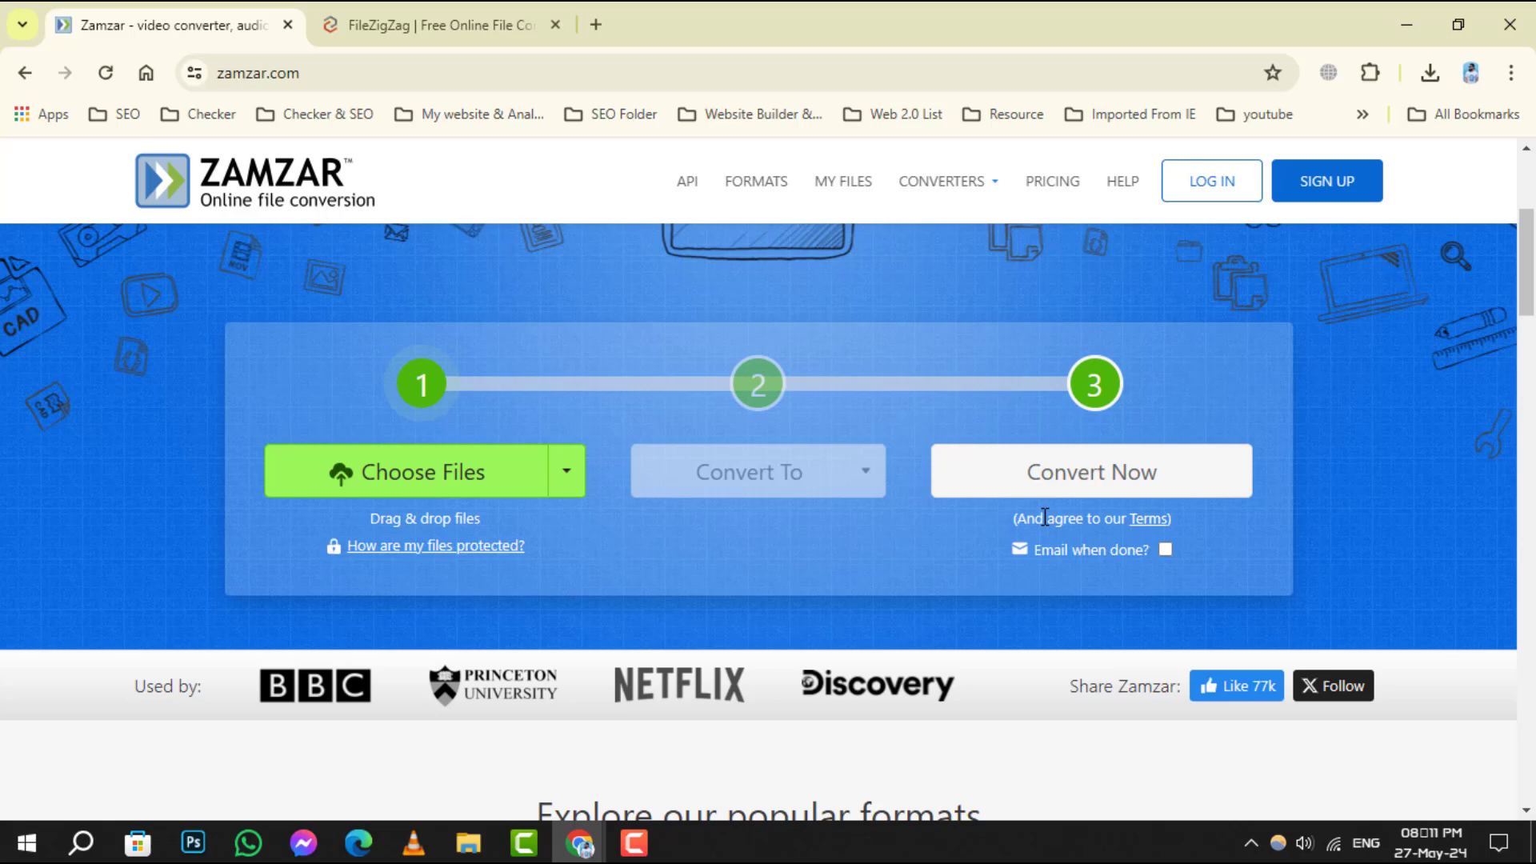
{"action": "scroll", "scroll_direction": "down", "scroll_amount": 3}
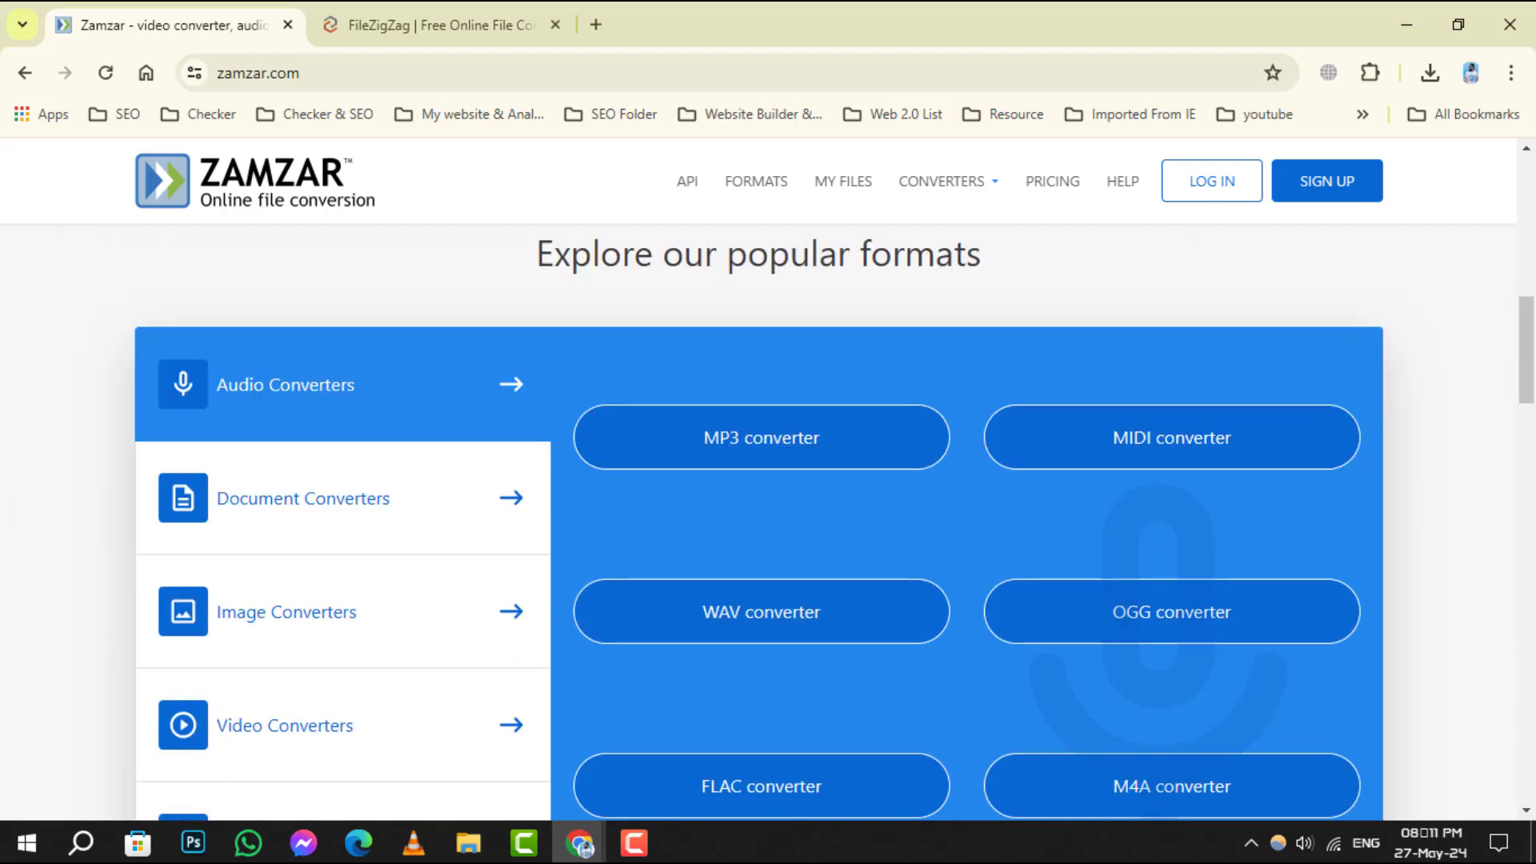
{"action": "scroll", "scroll_direction": "down", "scroll_amount": 3}
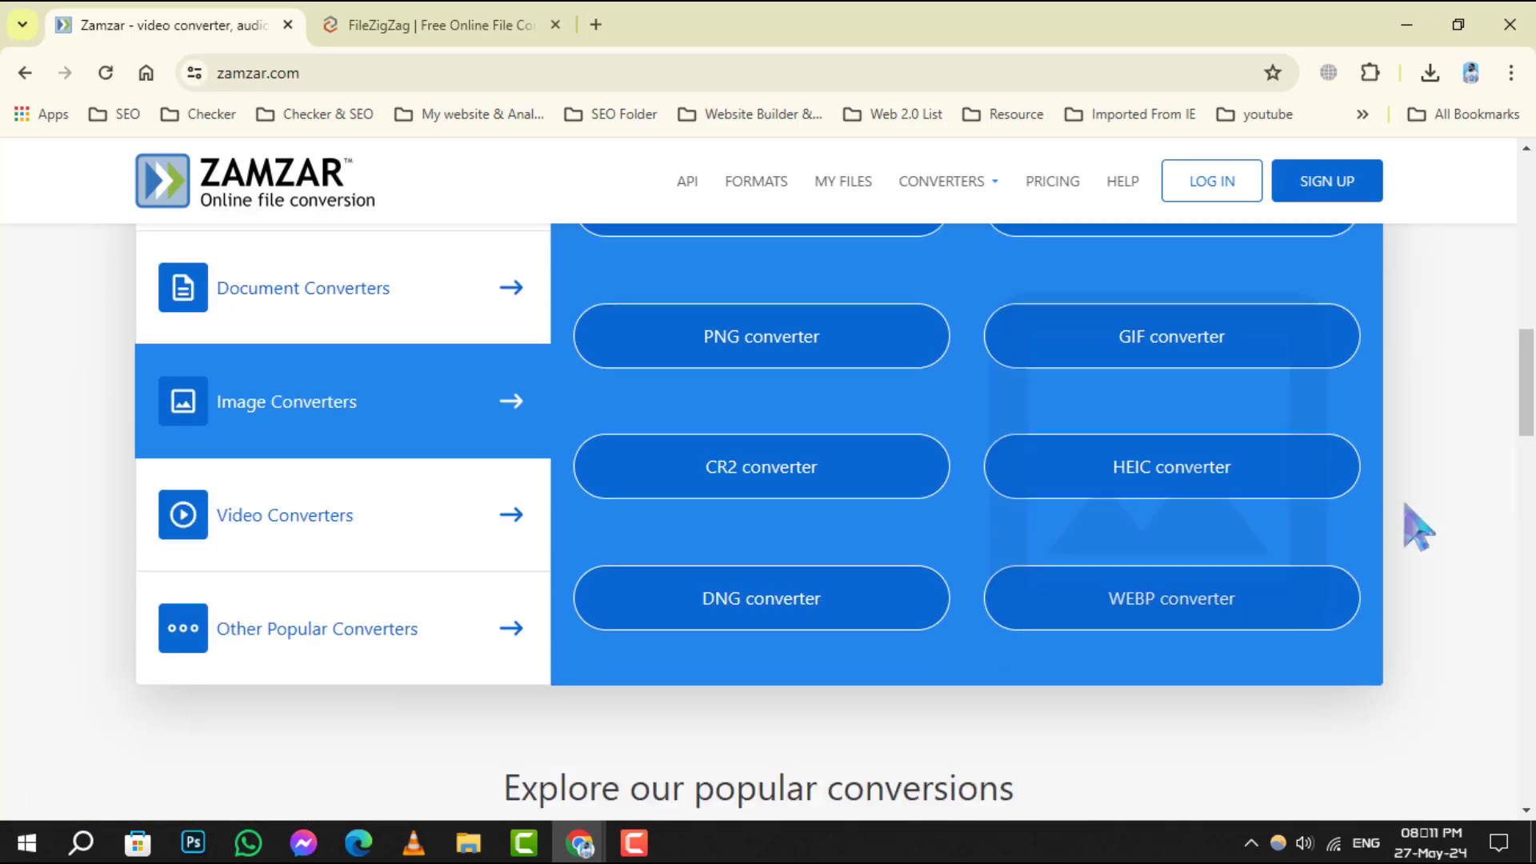
{"action": "scroll", "scroll_direction": "down", "scroll_amount": 3}
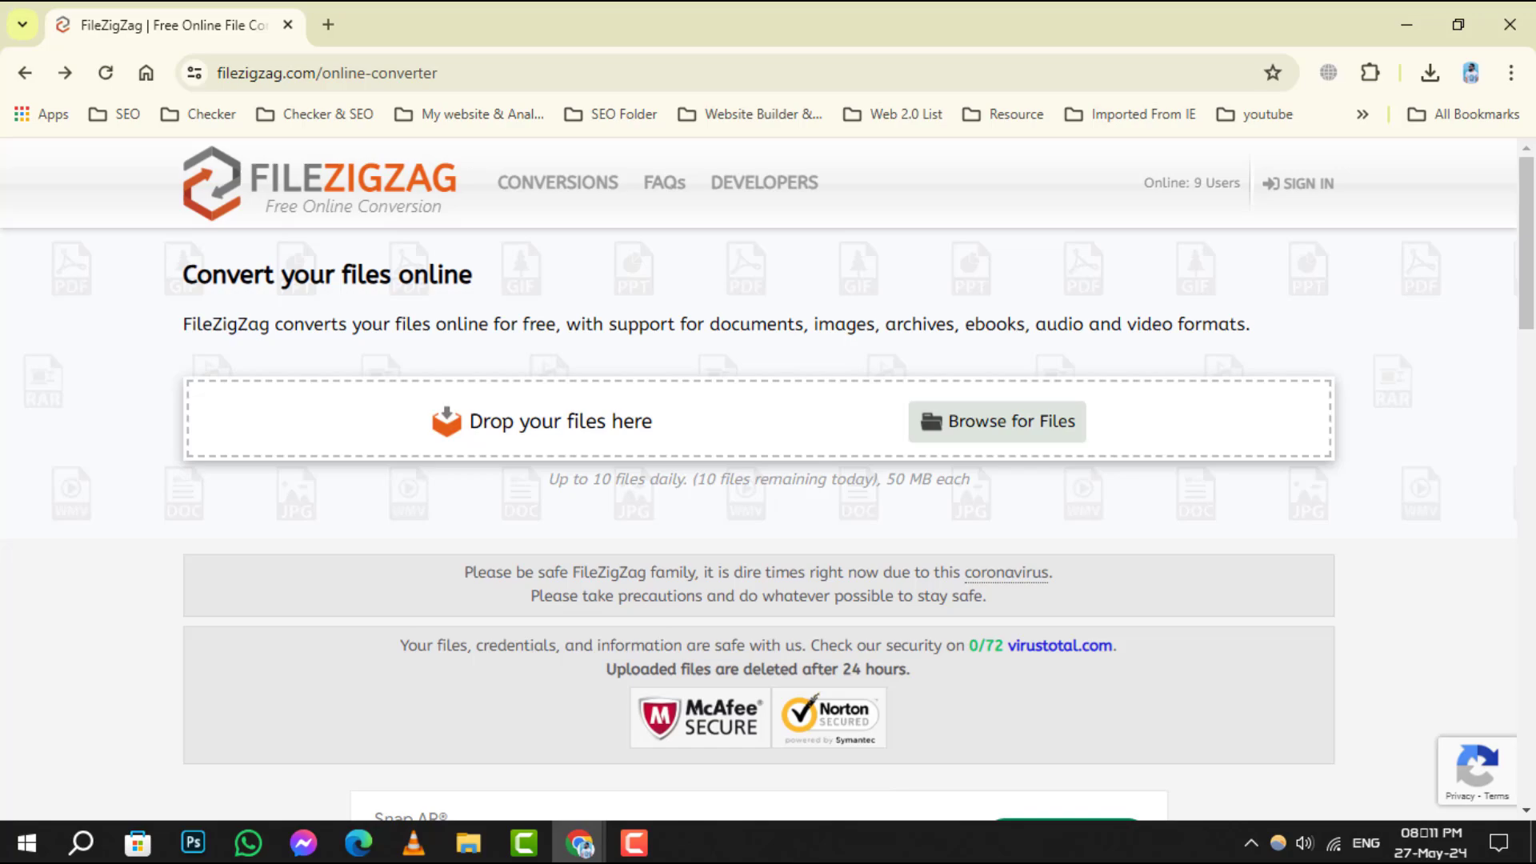
{"action": "scroll", "scroll_direction": "down", "scroll_amount": 3}
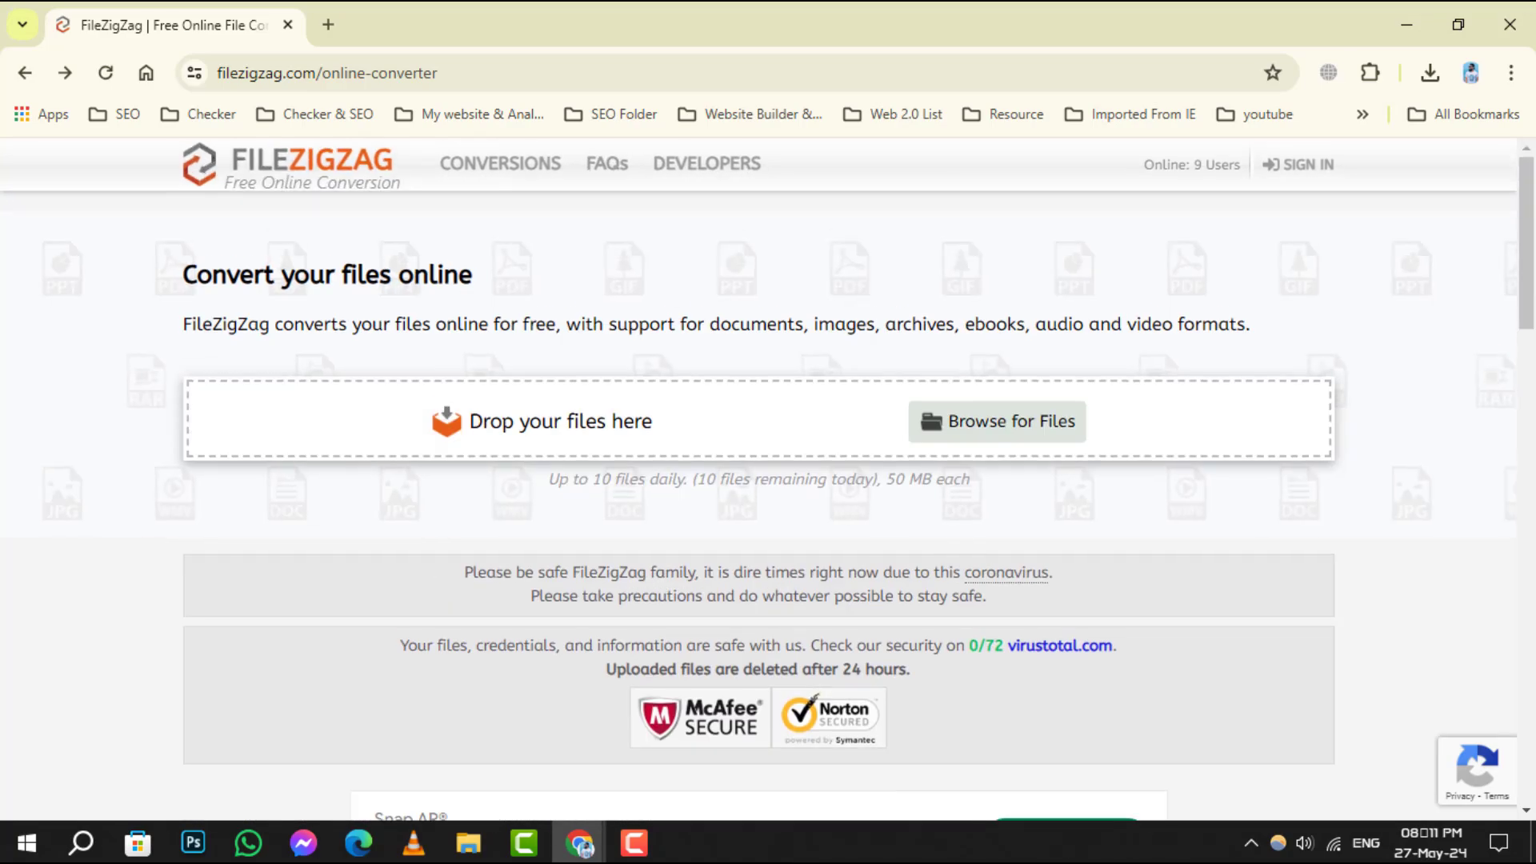
{"action": "scroll", "scroll_direction": "down", "scroll_amount": 3}
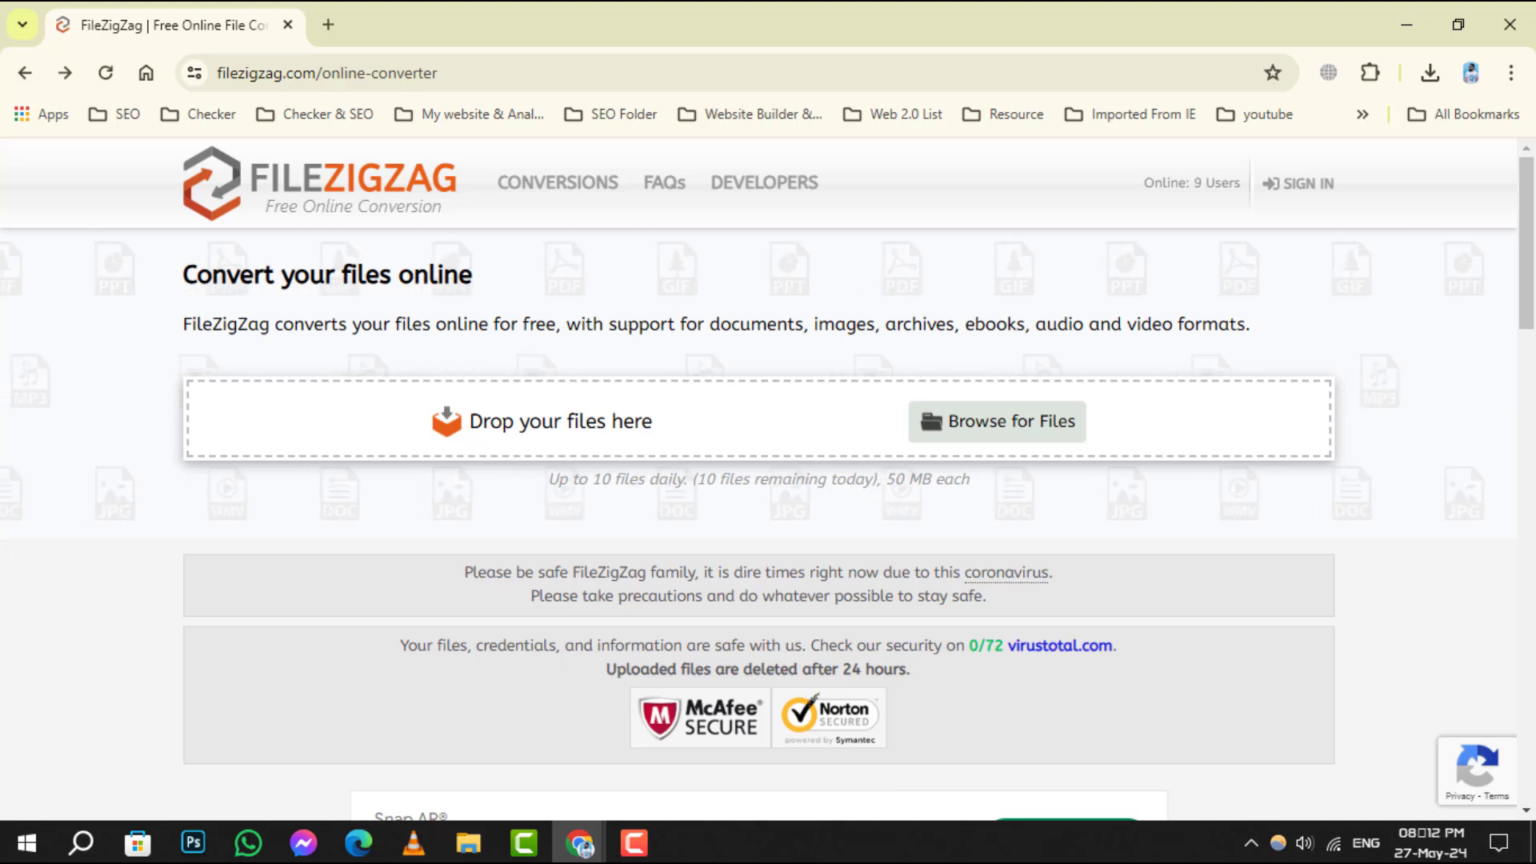